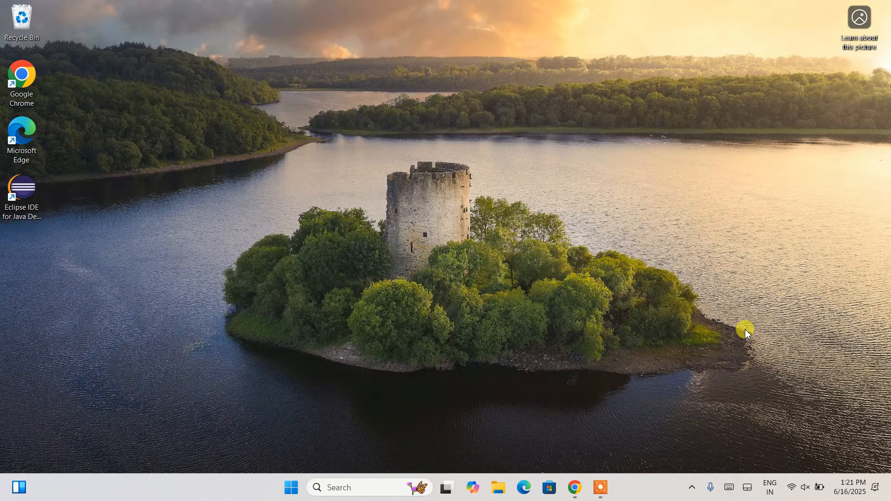
mouse_move(637, 431)
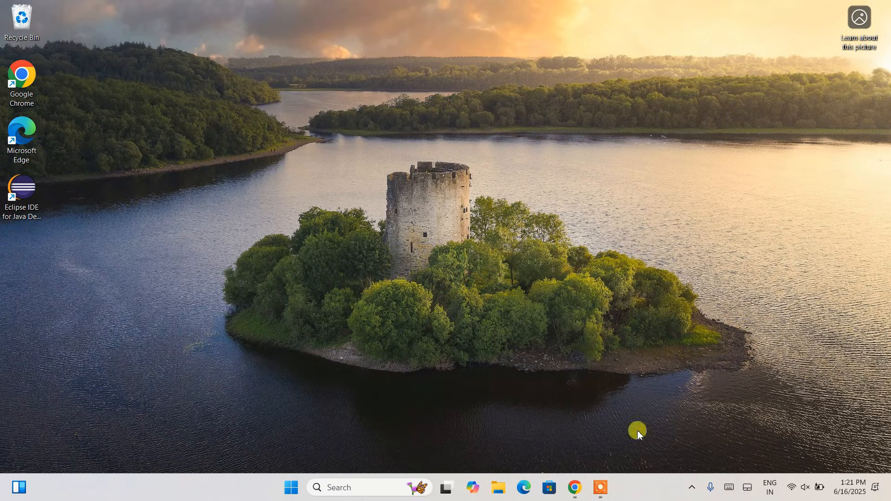
Launch Google Chrome and type 'python' into the address bar
click(574, 487)
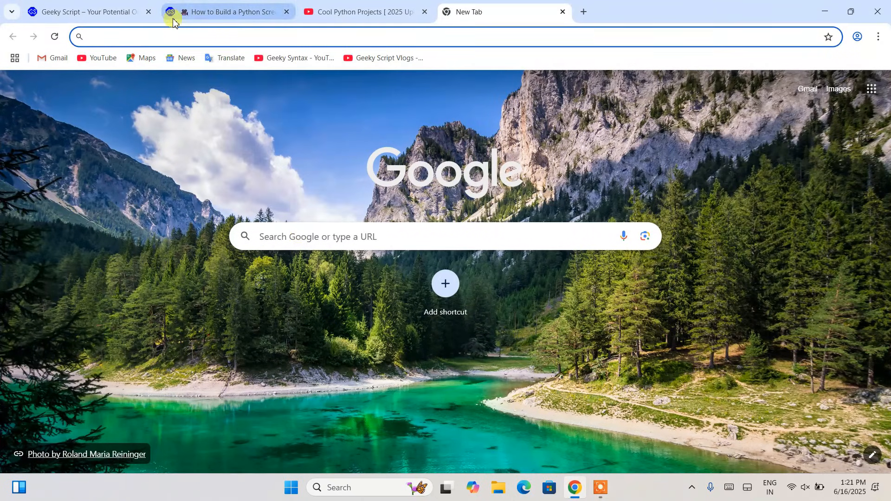
text(p)
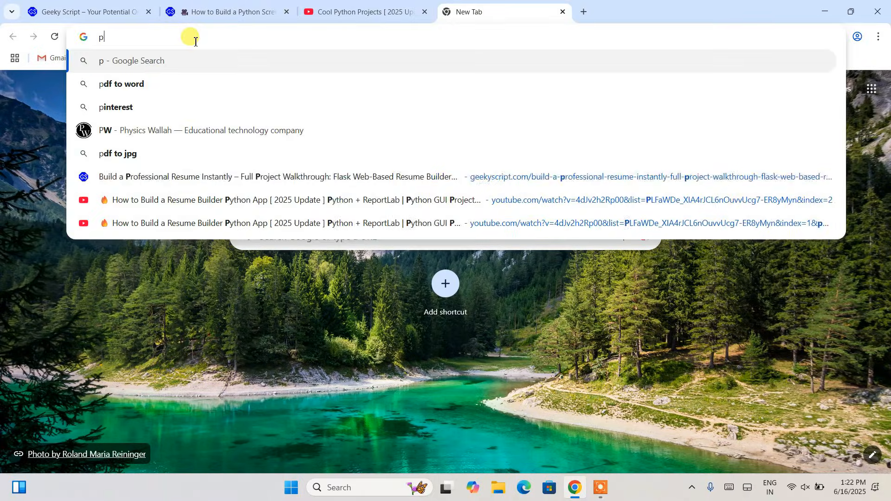
text(ython)
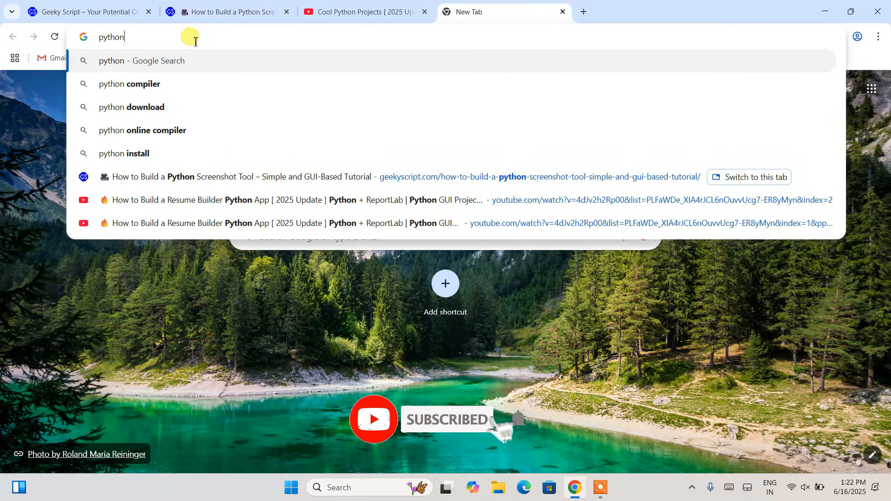
Download the Python 3.13.5 installer from python.org and run the downloaded file
click(131, 107)
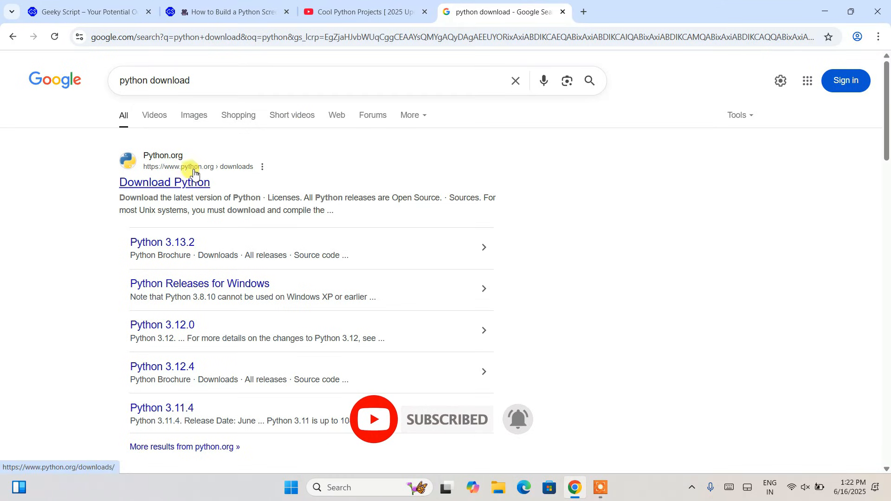
click(164, 182)
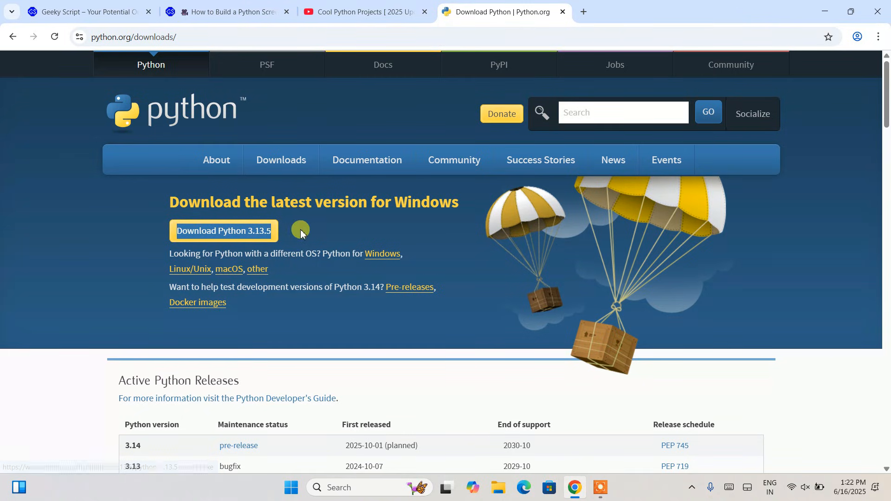
mouse_move(255, 270)
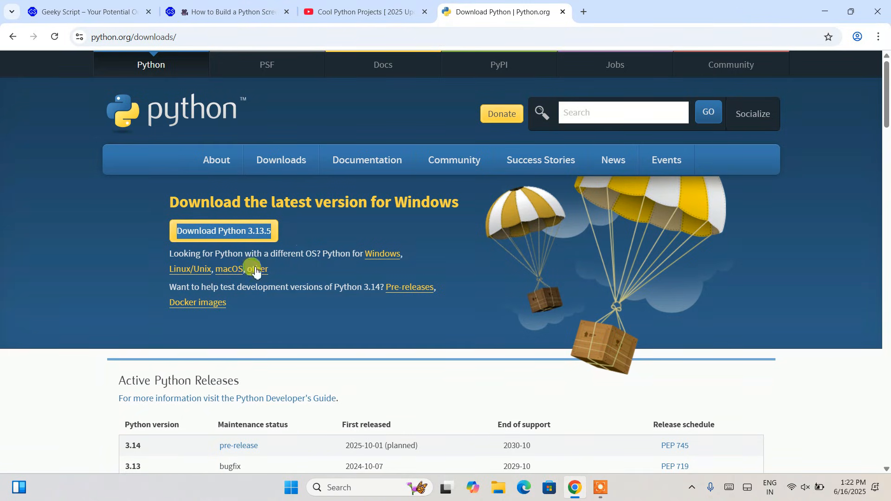
mouse_move(173, 276)
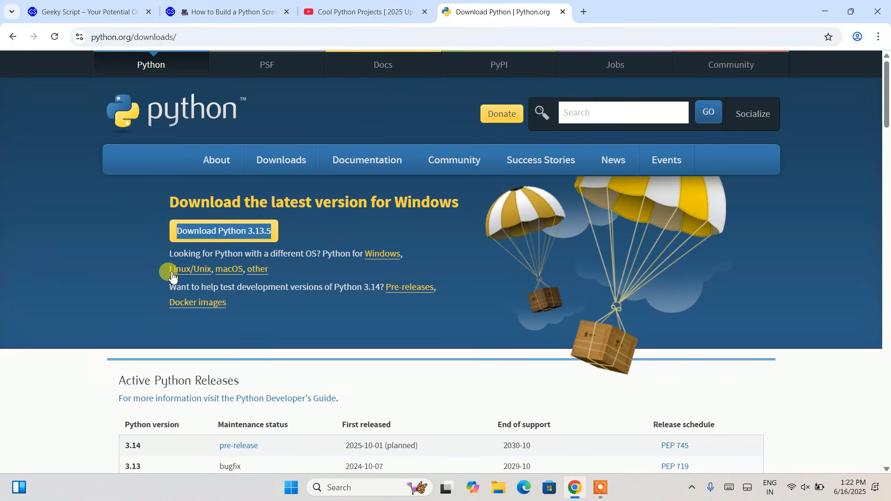
mouse_move(193, 276)
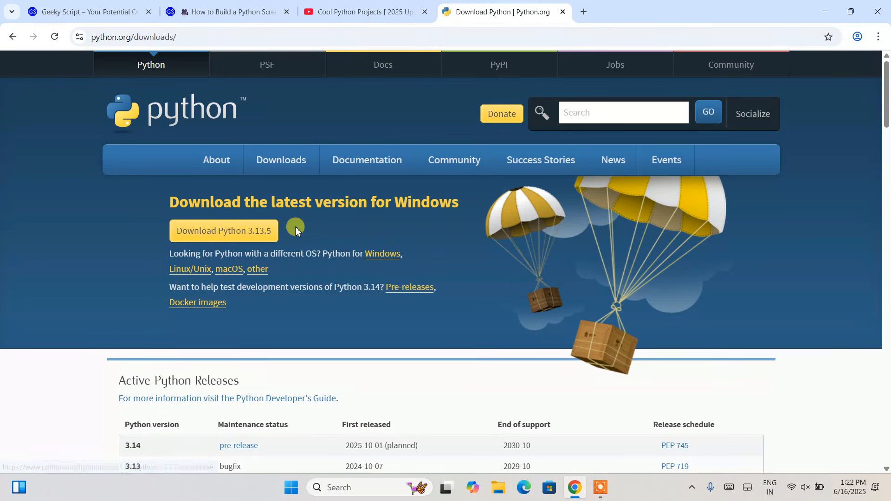
click(224, 231)
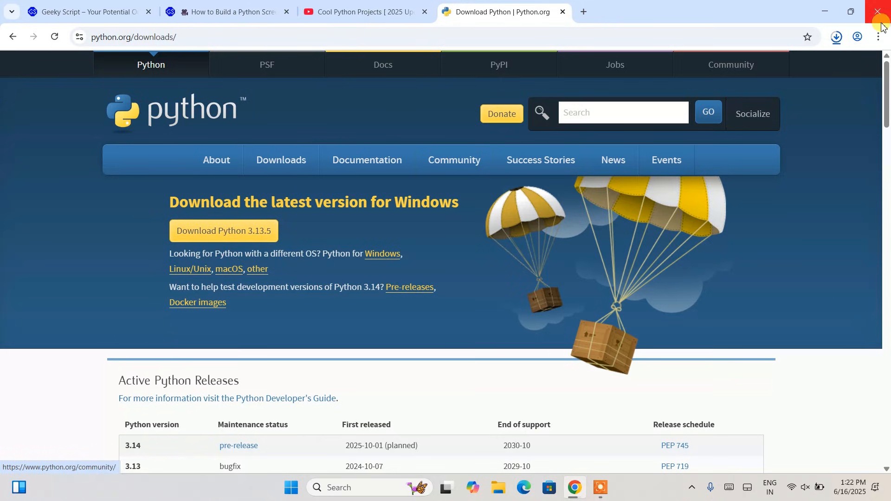
click(836, 36)
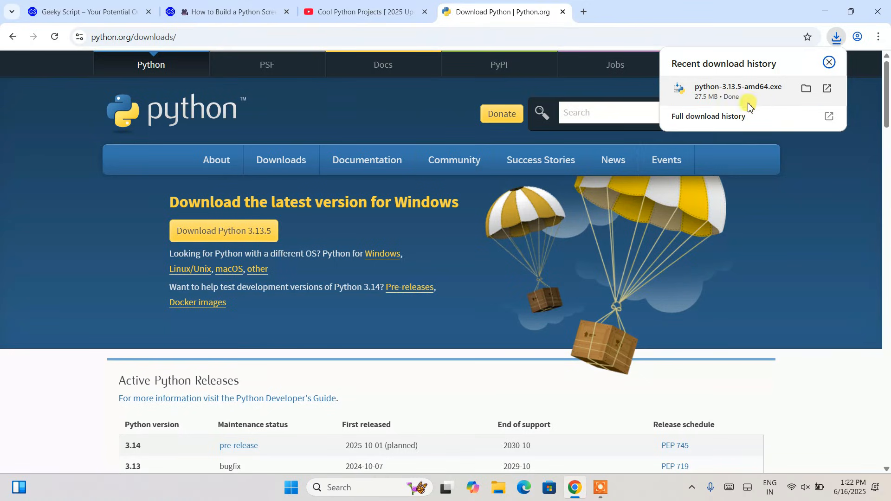
click(828, 62)
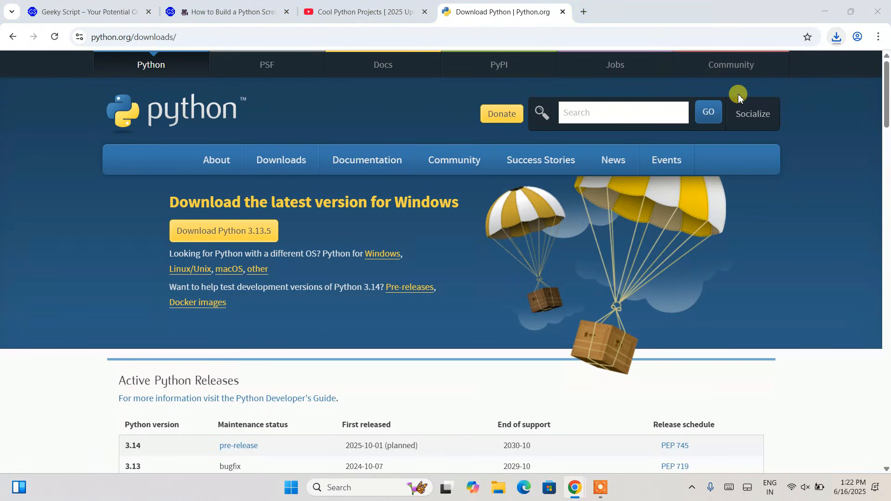
Bypass the Microsoft-verified app warning and approve running the Python installer
click(223, 230)
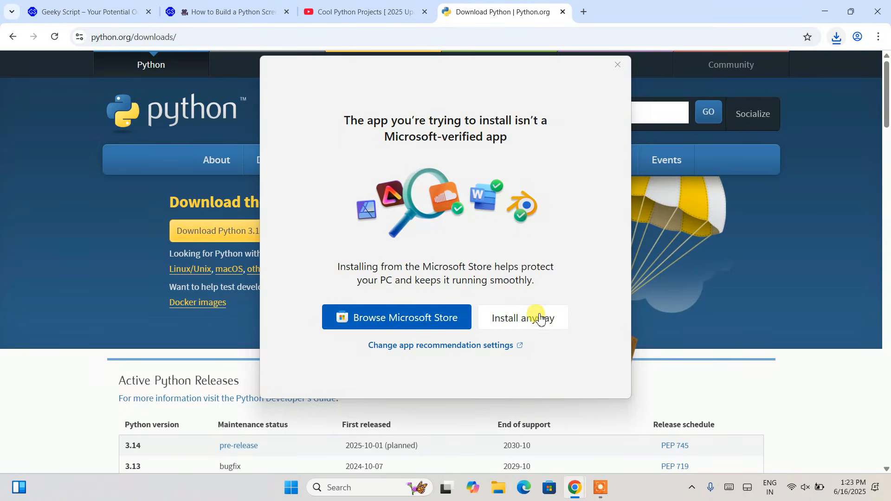
mouse_move(587, 283)
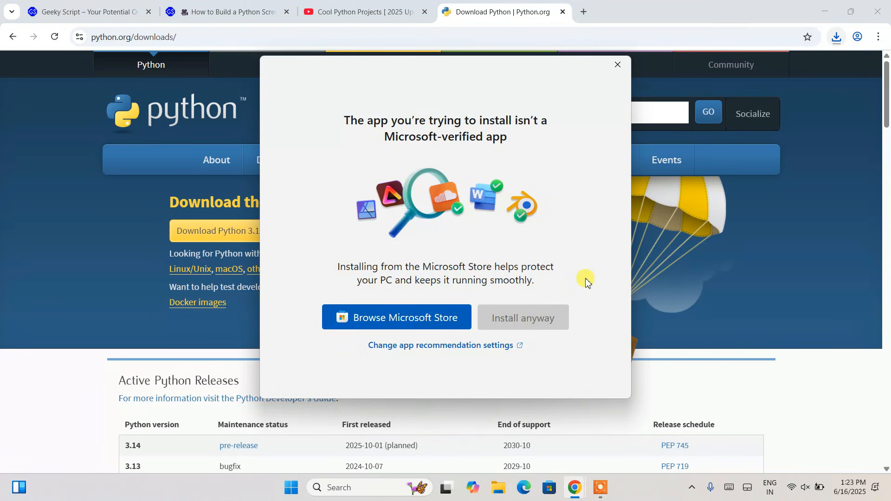
click(521, 317)
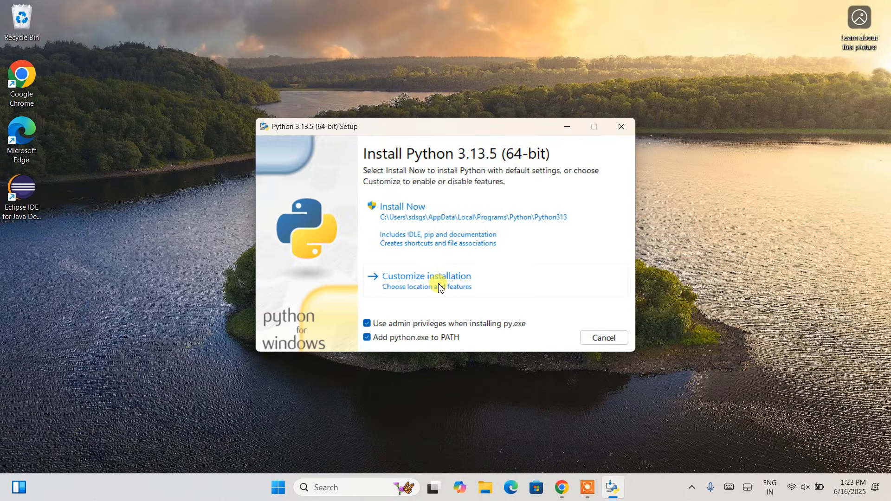
Run a customized Python 3.13.5 install for all users into Program Files\Python313
click(424, 276)
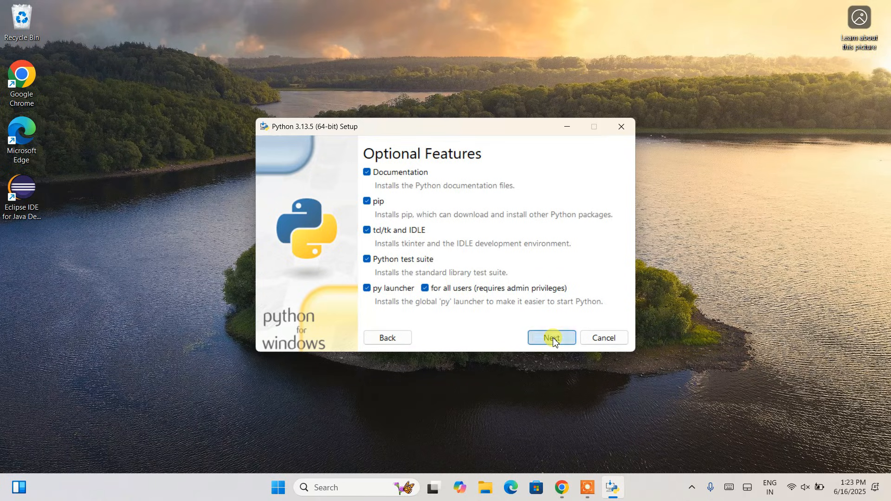
click(550, 338)
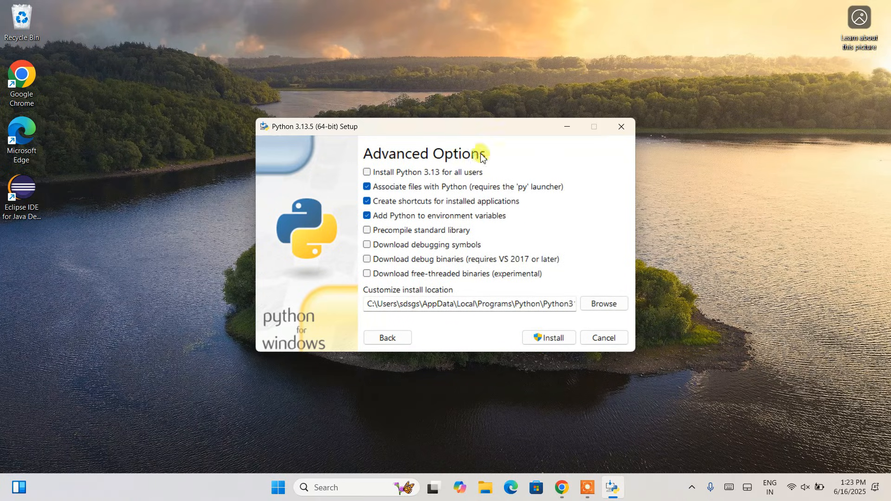
click(367, 172)
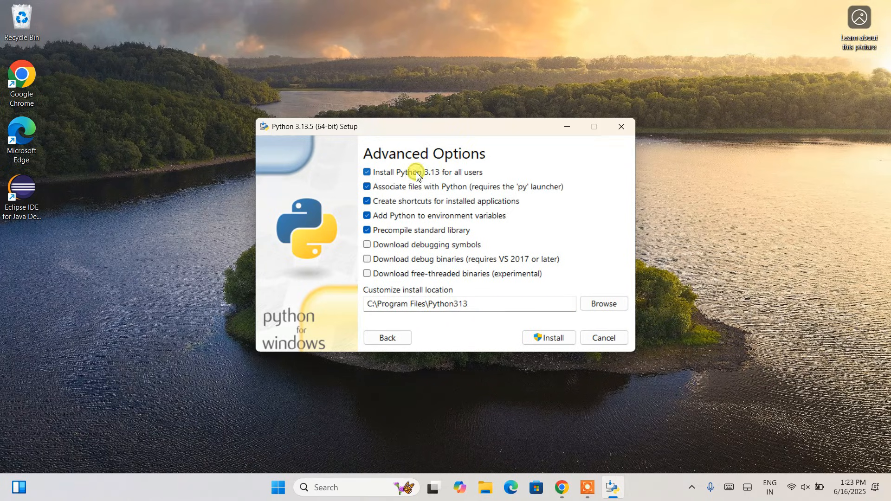
mouse_move(457, 176)
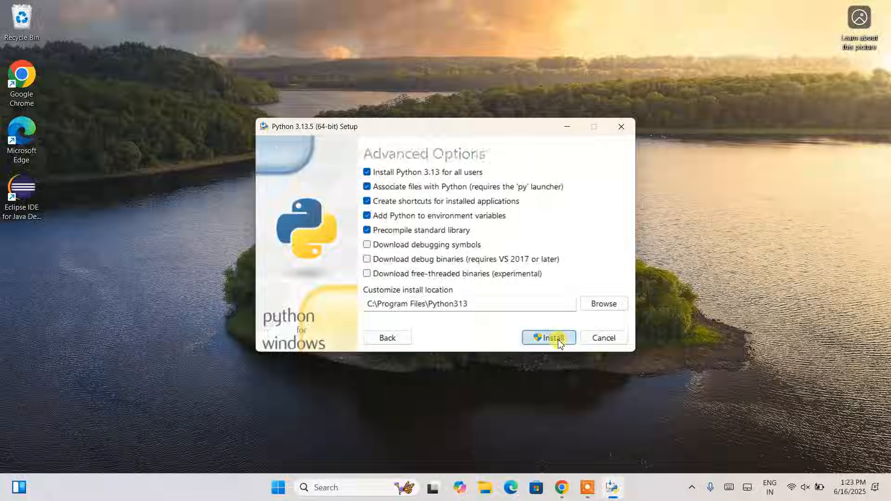
click(548, 338)
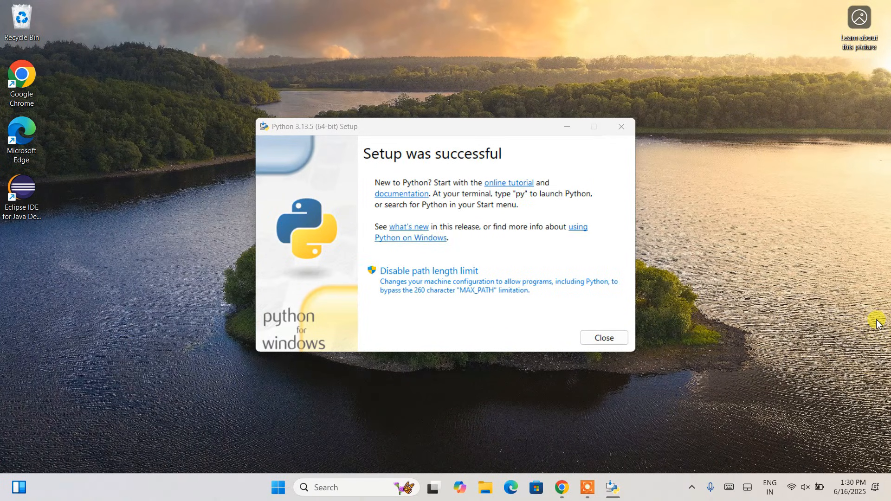
mouse_move(412, 170)
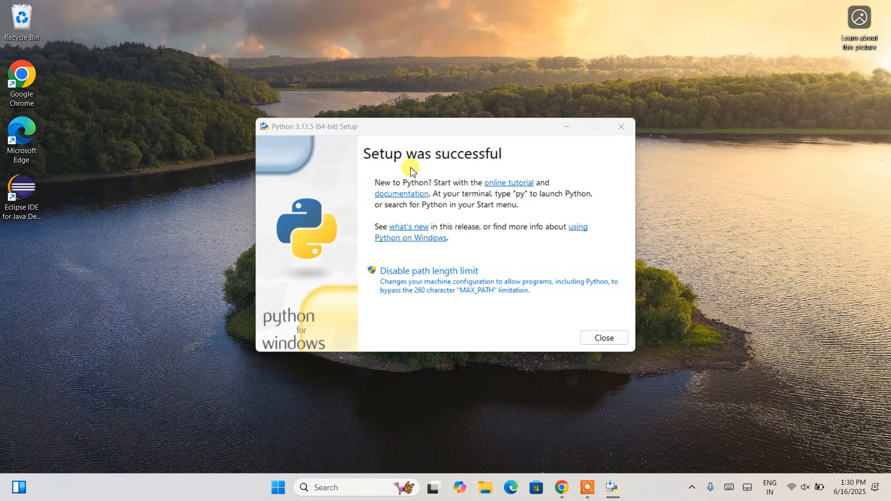
mouse_move(665, 319)
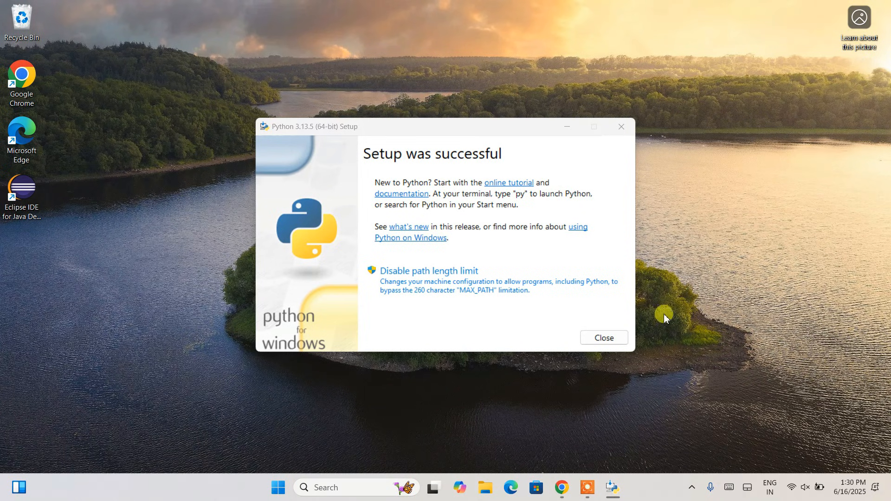
Close the finished installer and search for cmd to open Command Prompt
click(603, 337)
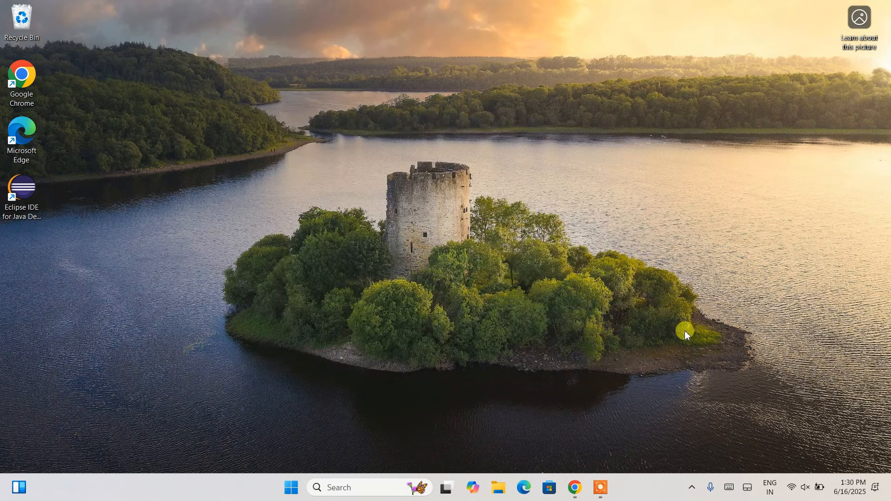
click(341, 487)
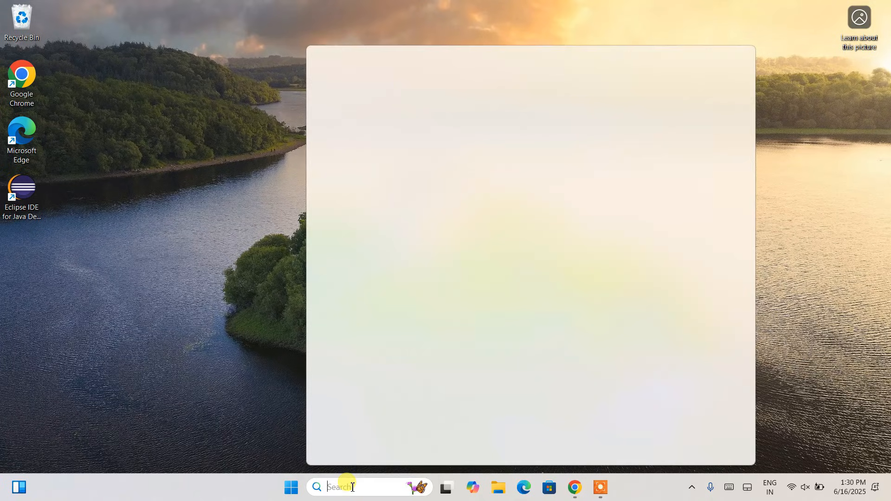
text(cmd)
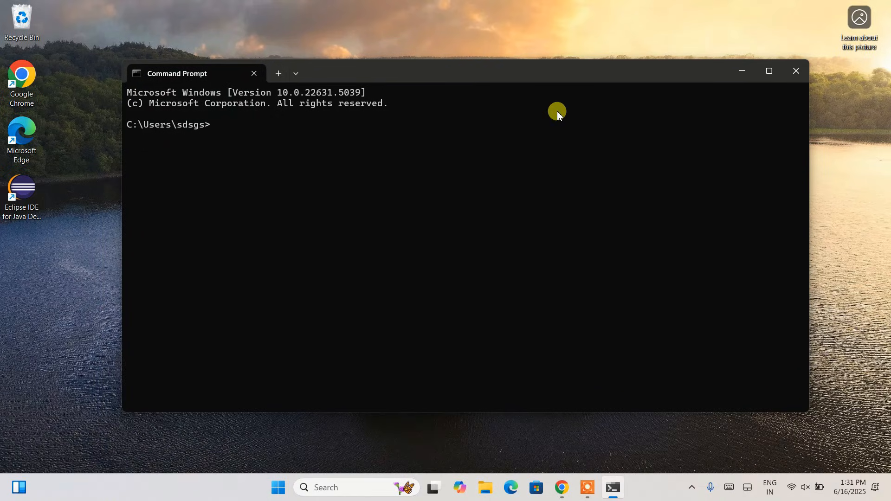
Start the python interpreter and run print("hello") to confirm it outputs hello
text(python)
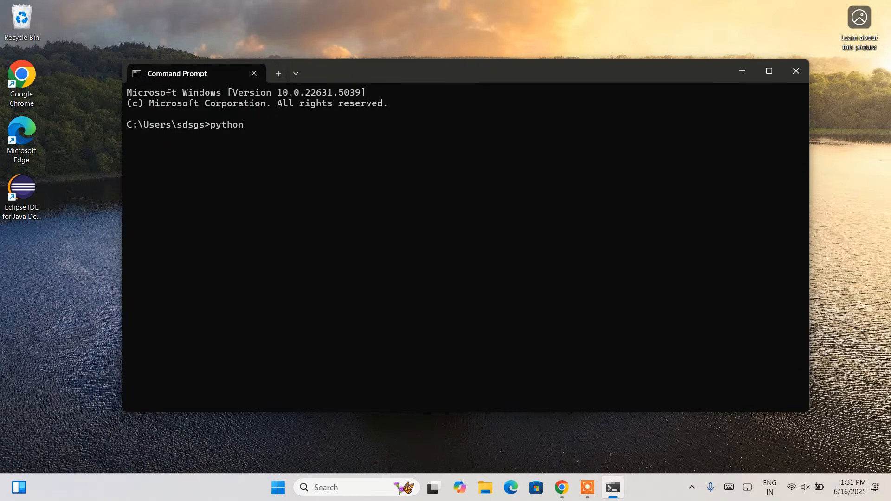
key(Return)
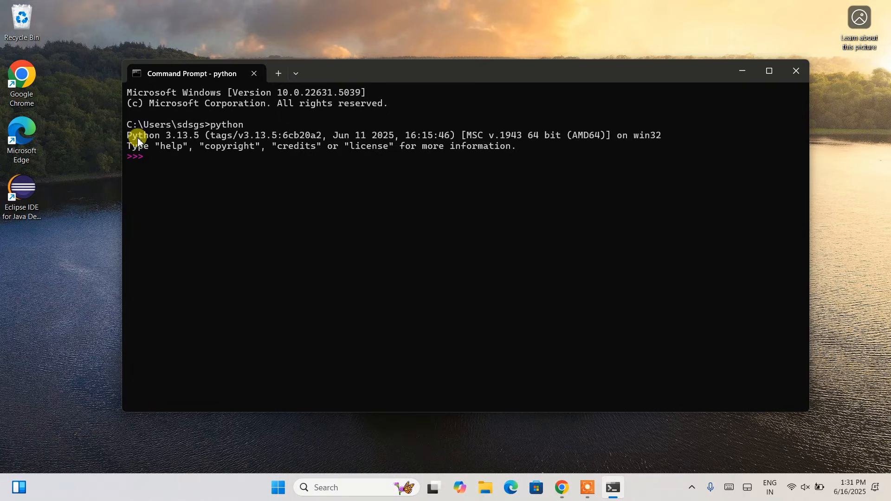
mouse_move(137, 137)
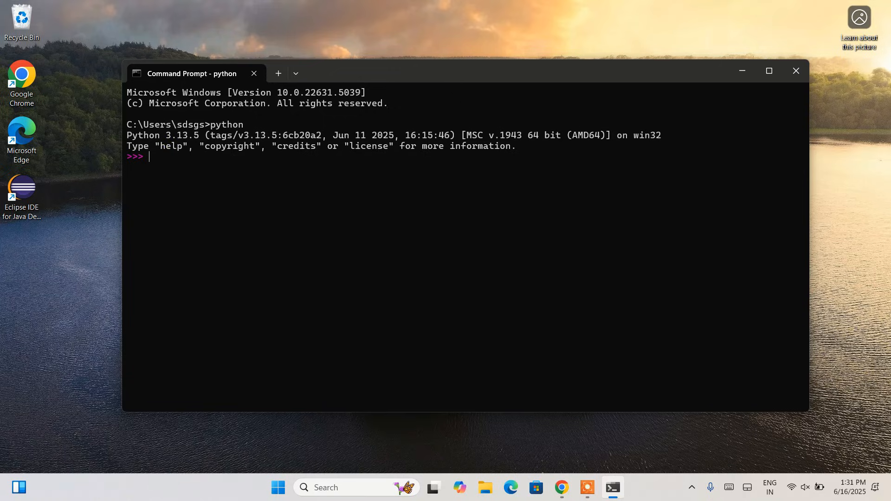
text(print)
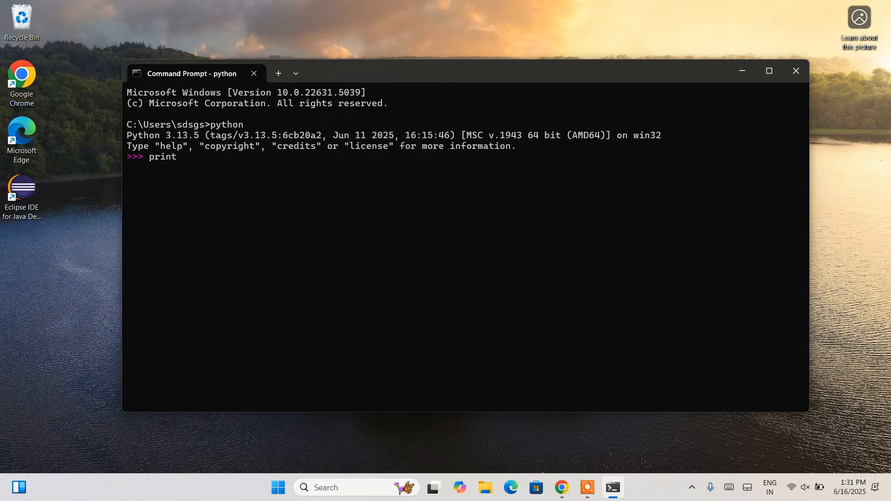
text(("he)
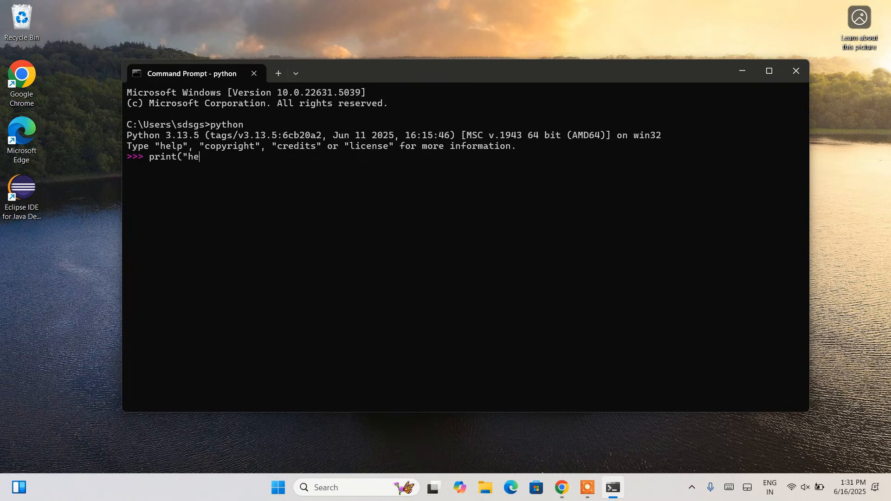
text(llo"))
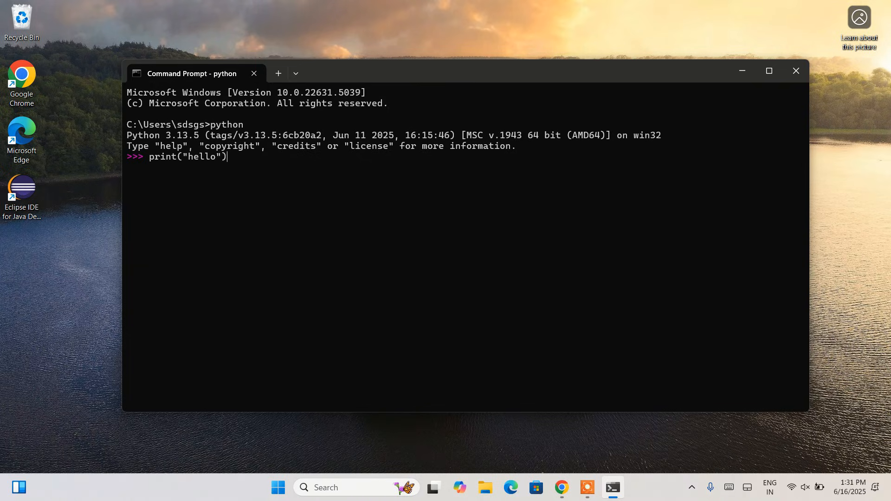
key(Return)
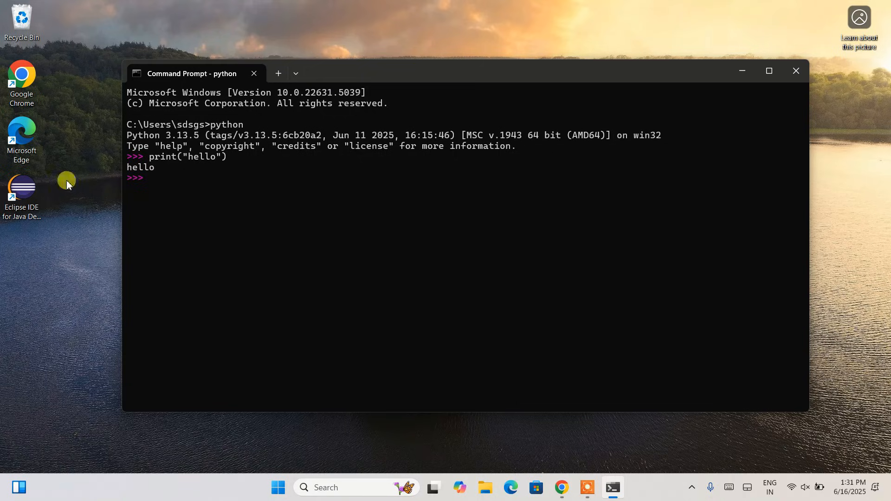
mouse_move(722, 91)
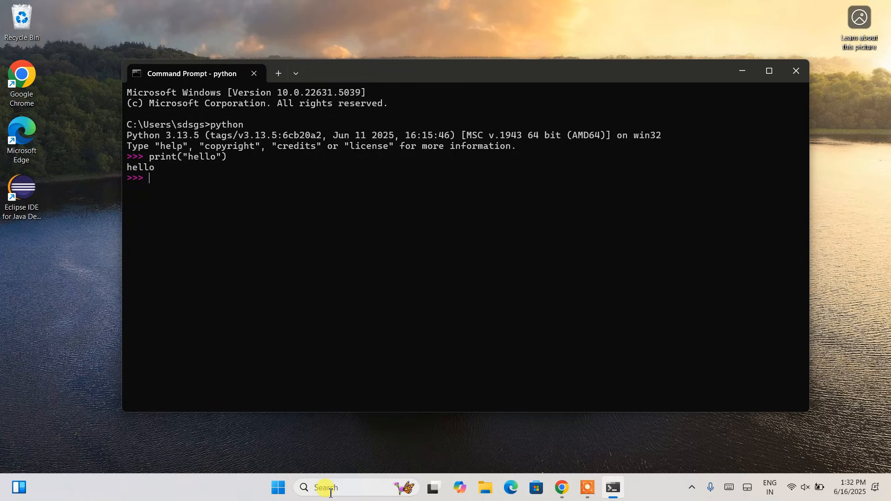
Search Windows for 'idle' to find IDLE (Python 3.13 64-bit)
click(316, 487)
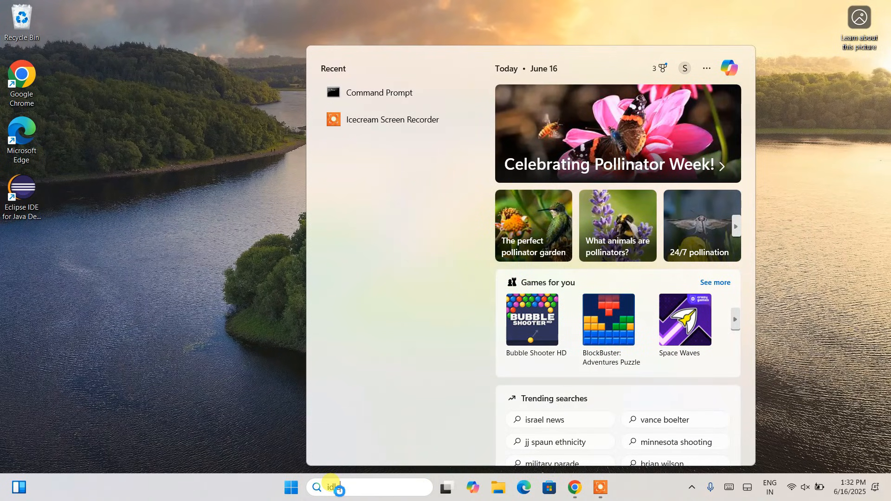
text(idle)
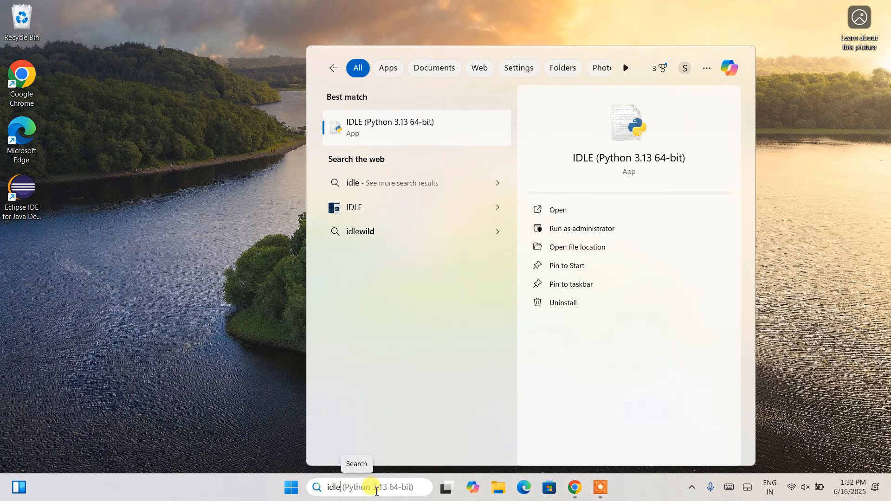
mouse_move(396, 131)
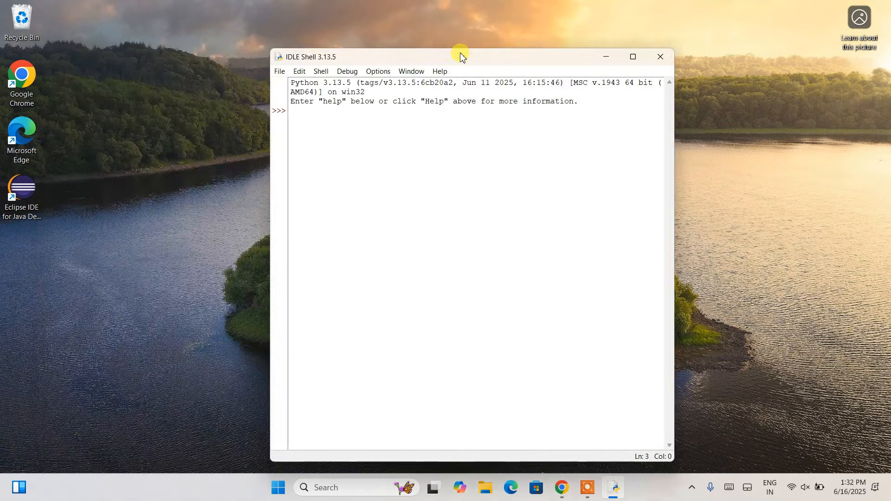
Run print("I love Pizzas") in the IDLE Shell
text(pri)
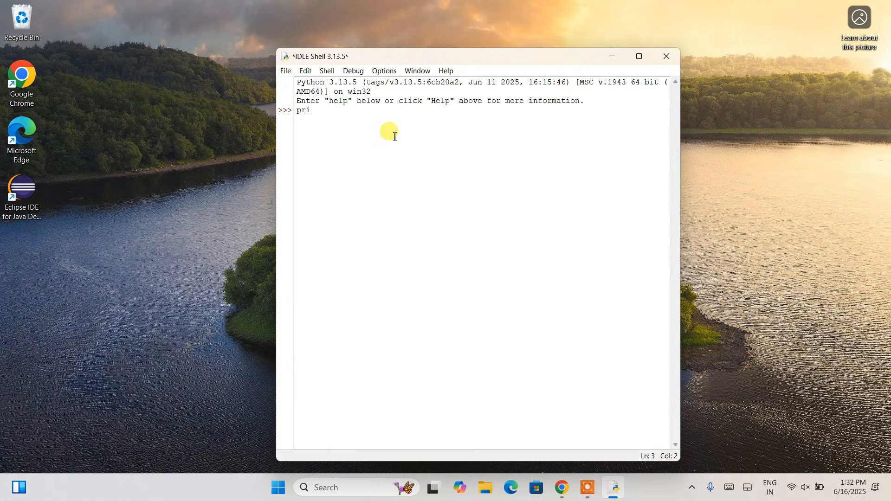
text(nt ()
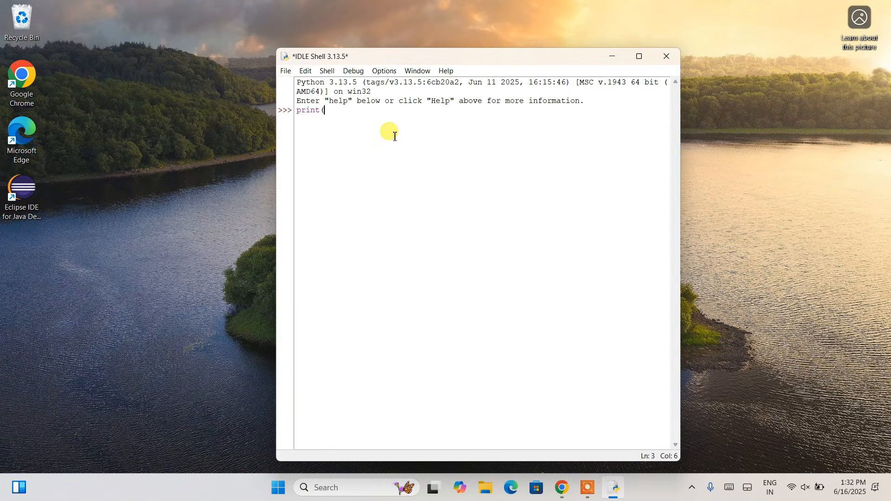
text("I l)
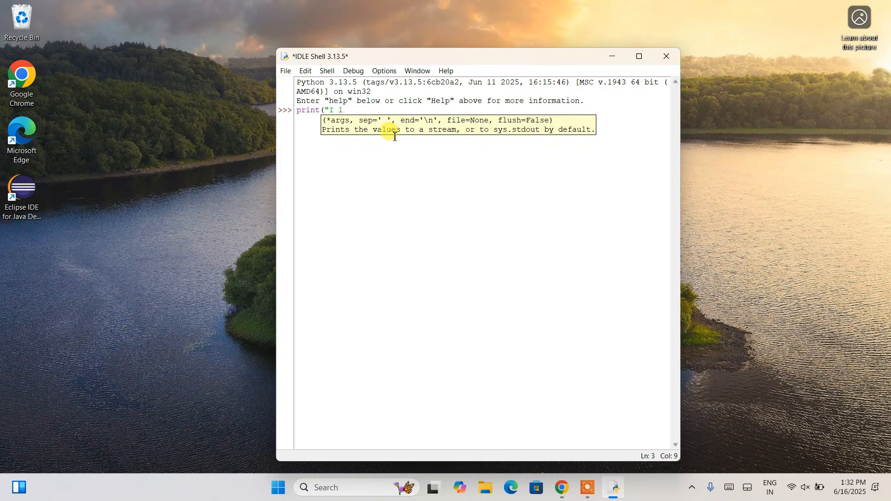
text(ove P)
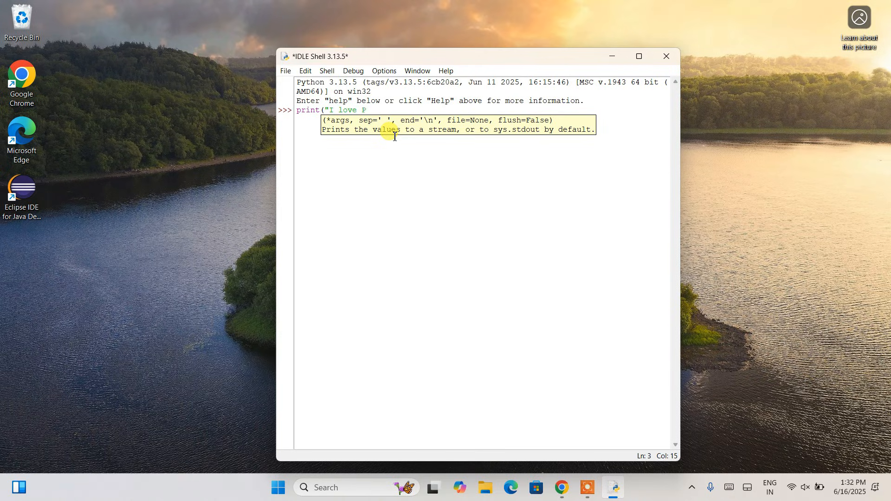
text(izzas"))
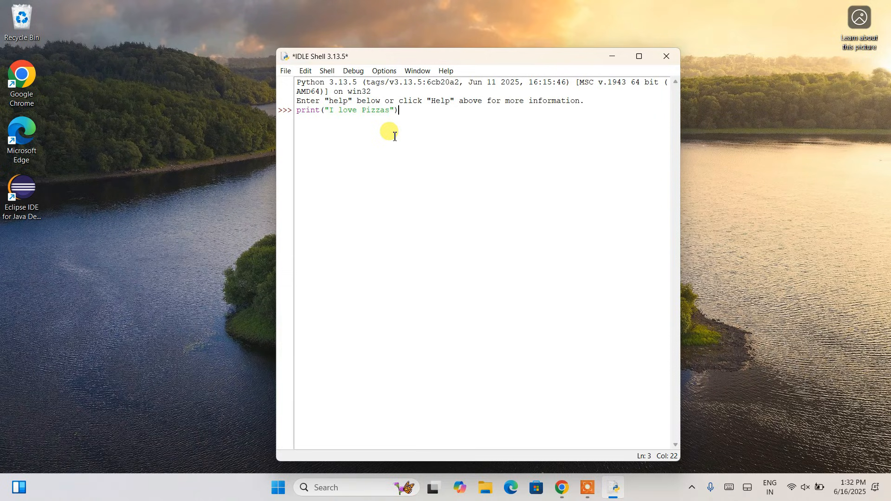
key(Return)
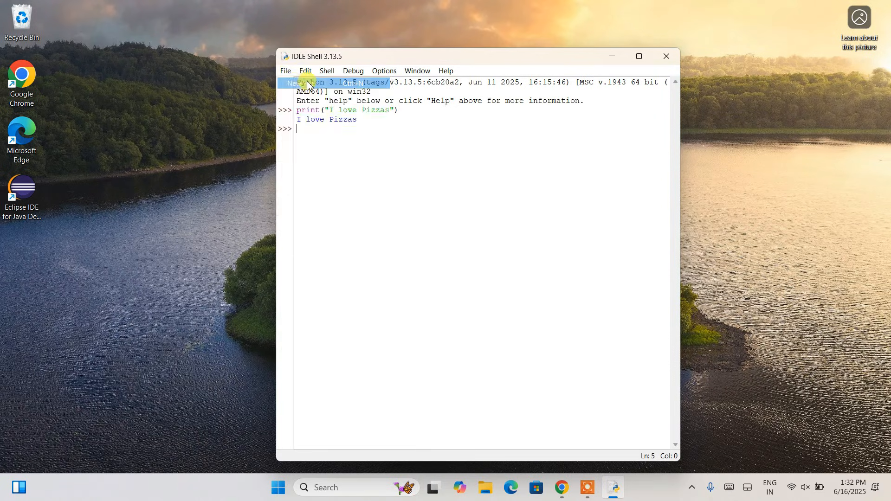
Create a new IDLE file containing a=5, b=8 and print(a+b) on separate lines
click(286, 70)
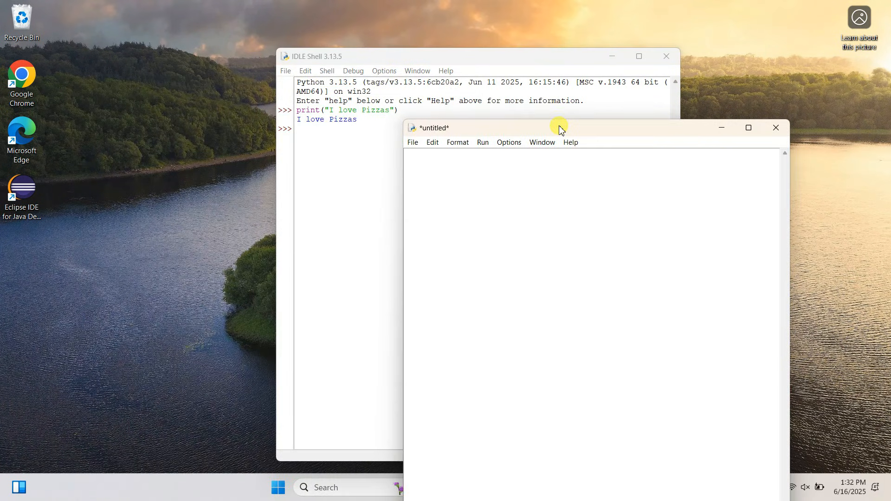
text(a=5)
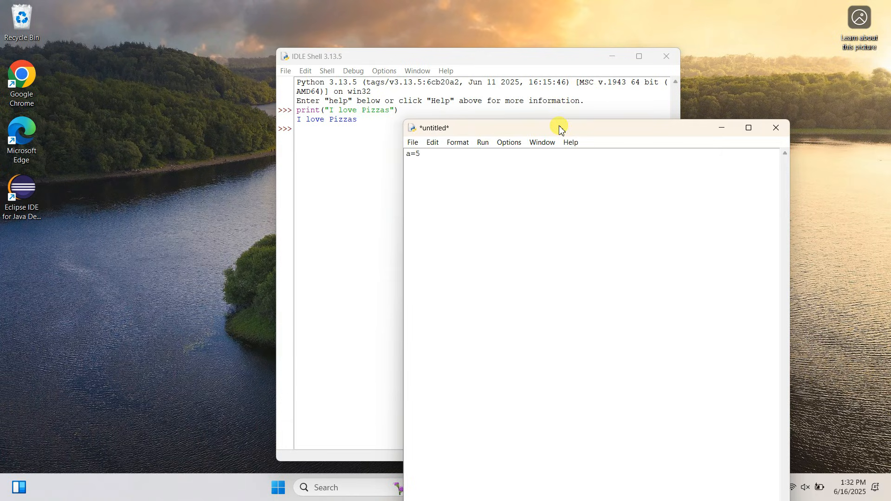
text(b)
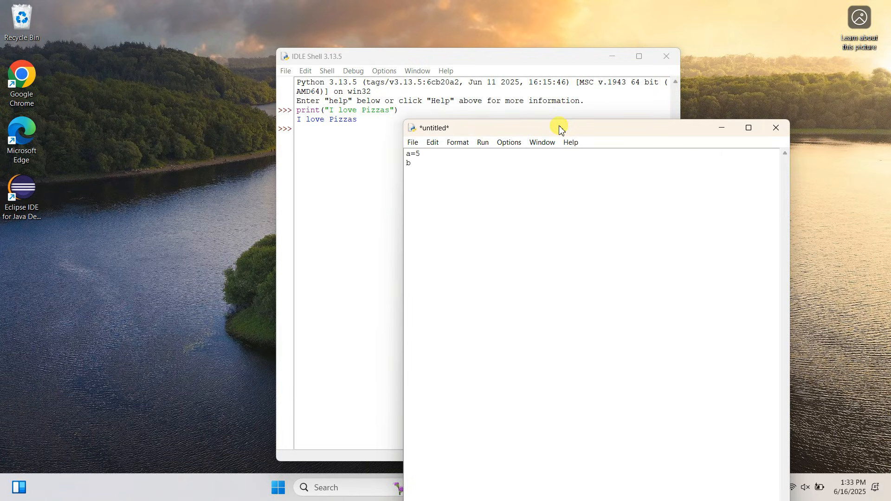
text(=8)
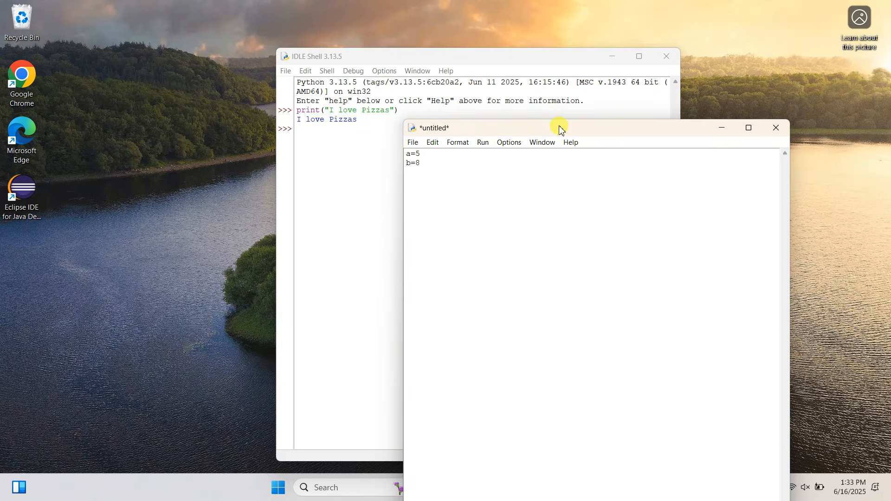
text(print ()
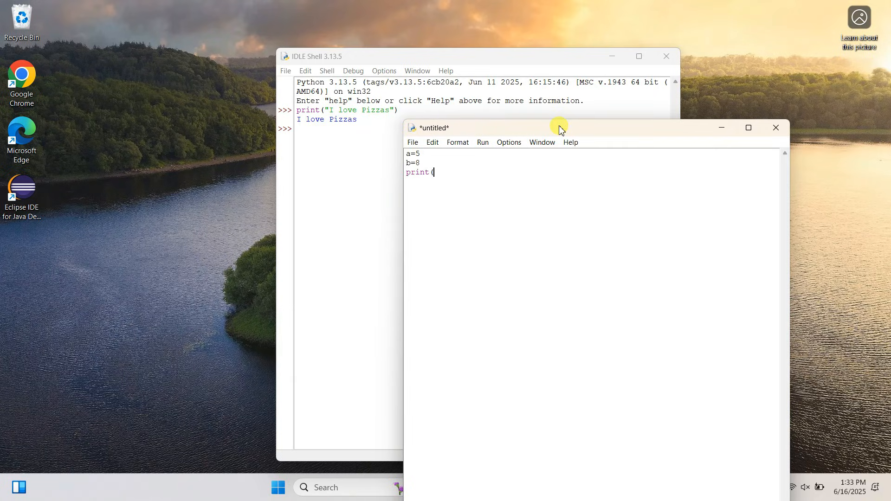
text(a)
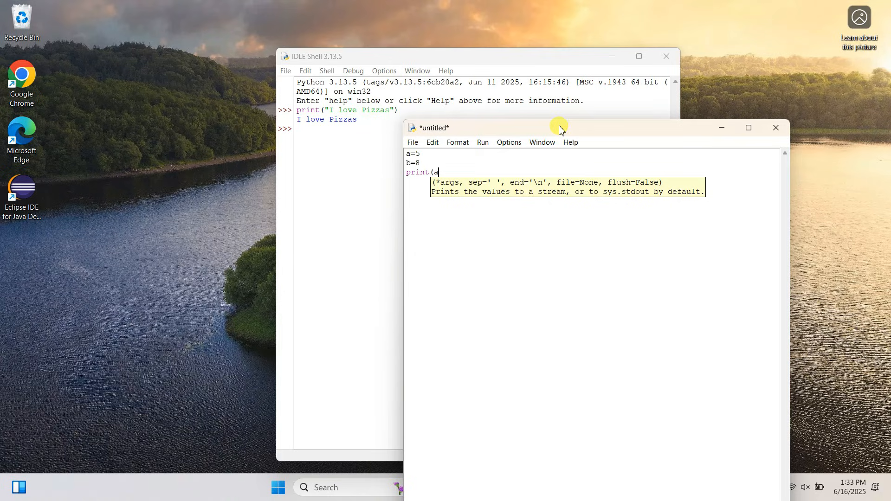
text(+b))
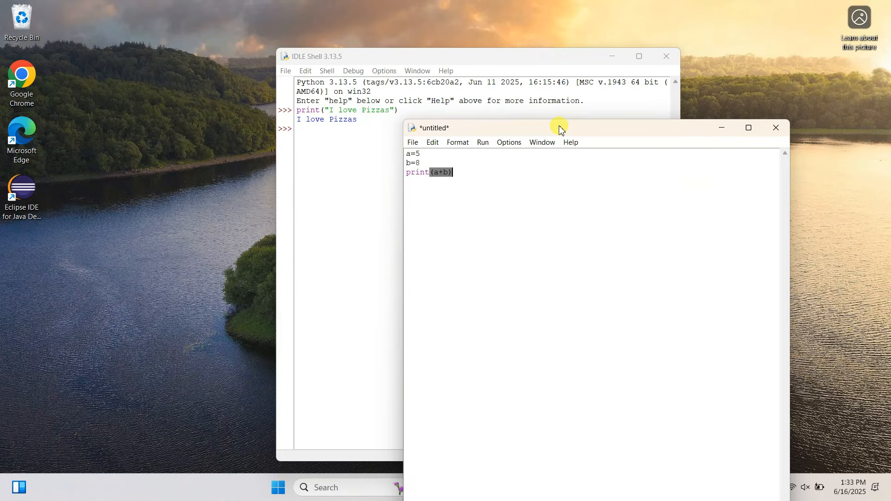
click(421, 153)
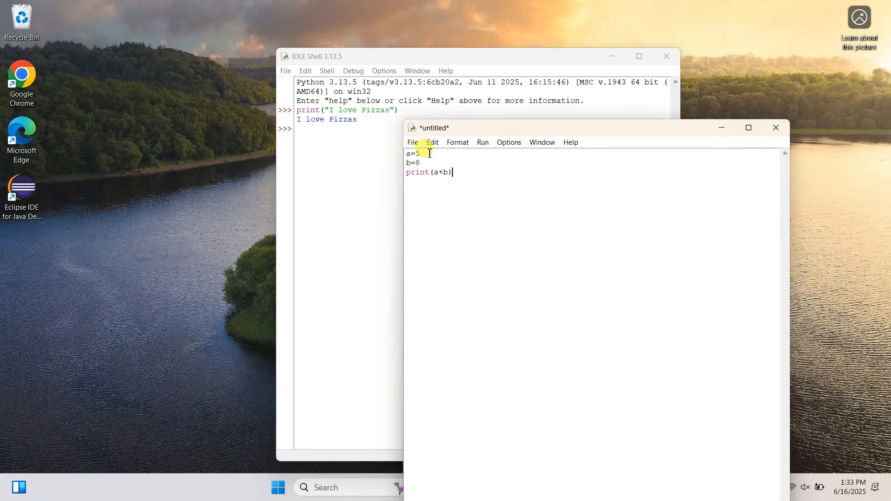
click(412, 142)
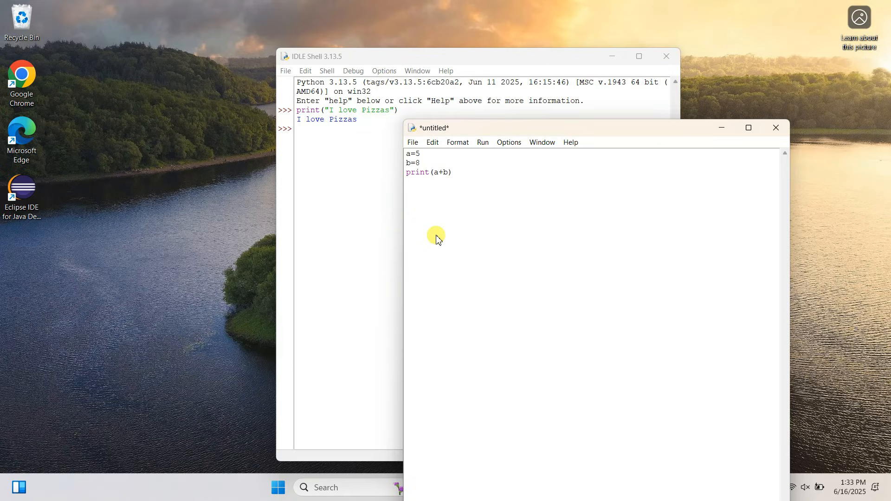
Save the script to the Desktop as sum.py
click(412, 142)
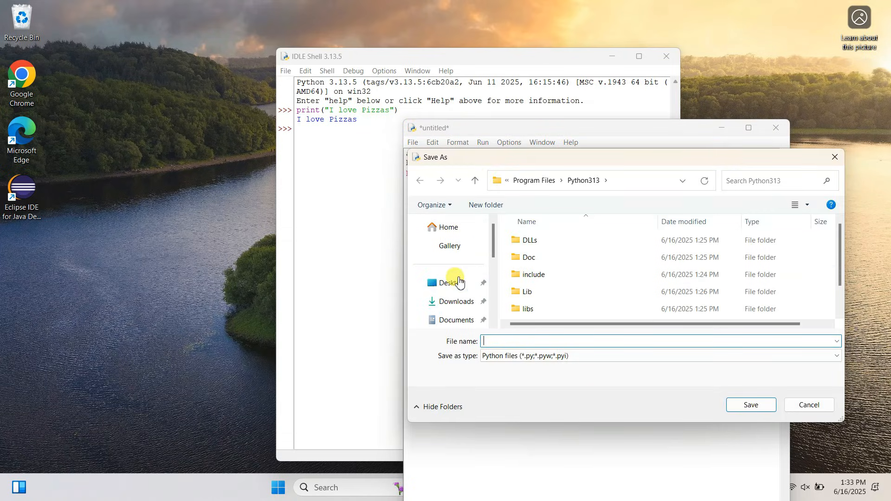
click(452, 283)
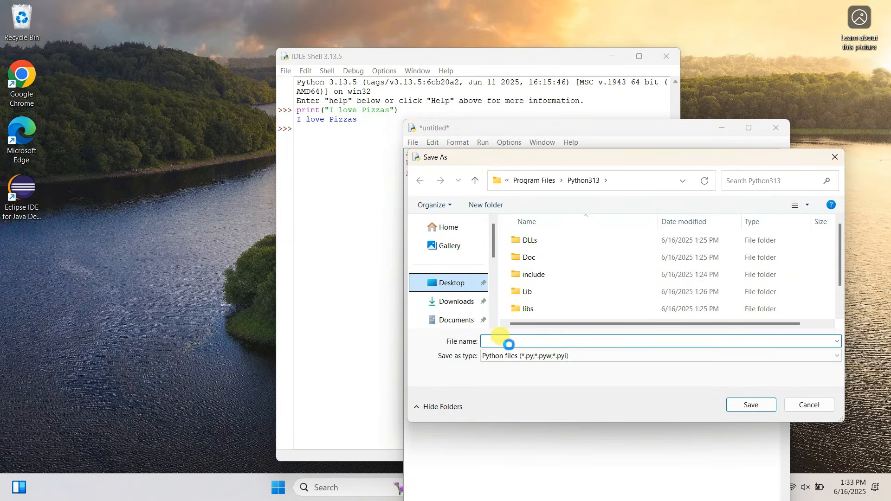
click(451, 282)
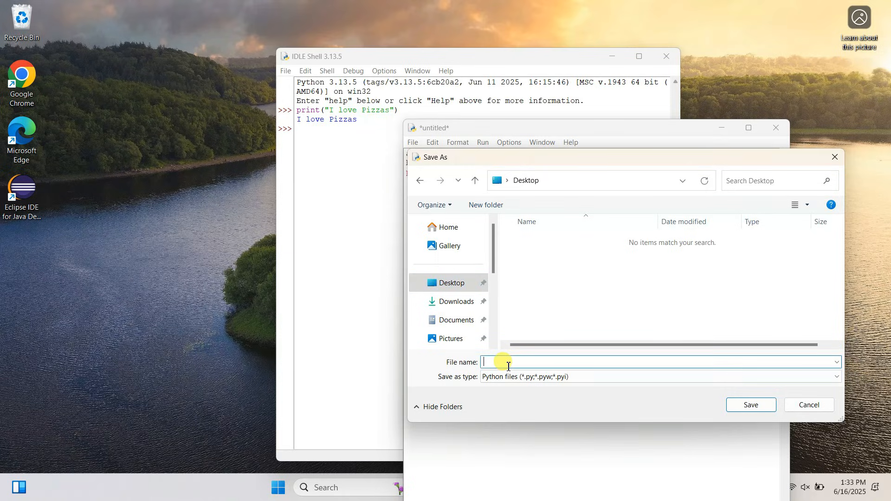
text(sum.py)
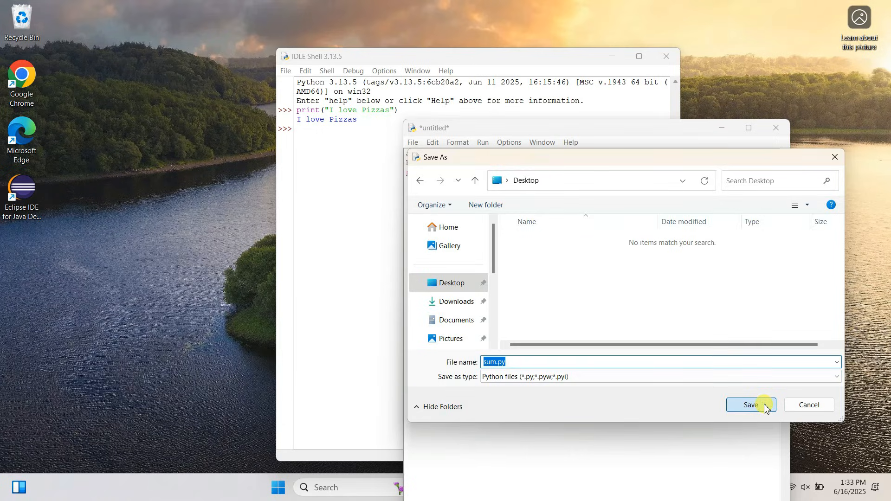
click(750, 404)
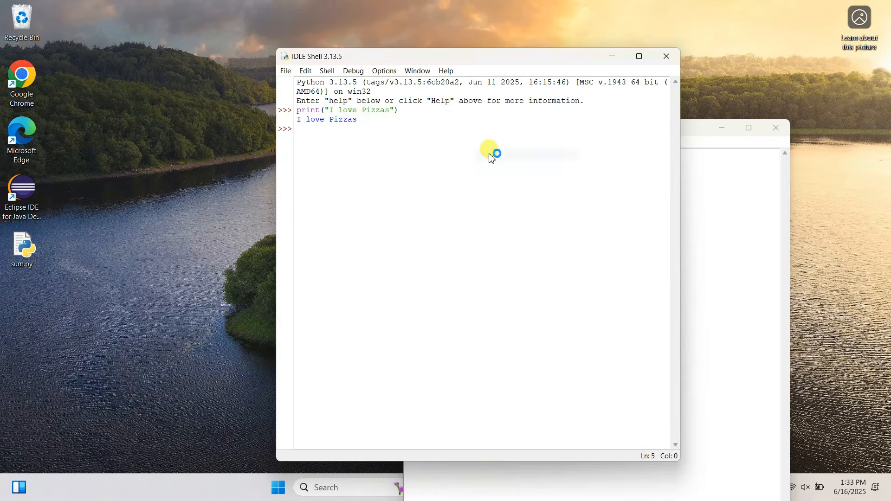
Run sum.py with F5 so the shell prints 13
key(F5)
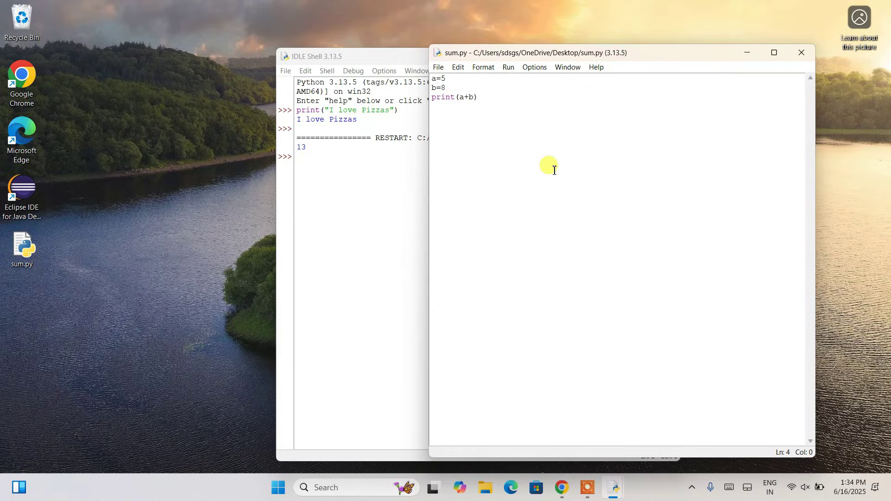
mouse_move(563, 487)
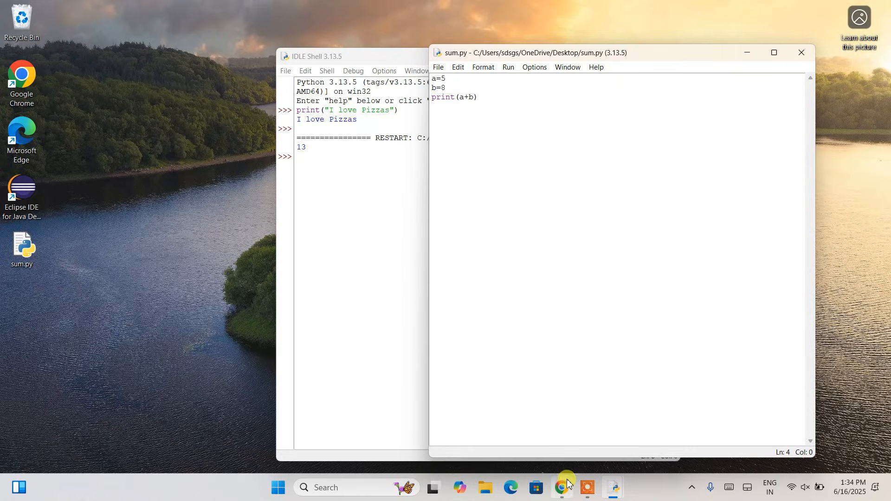
Bring up Chrome and browse Geeky Script's eight-video Cool Python Projects playlist
click(561, 487)
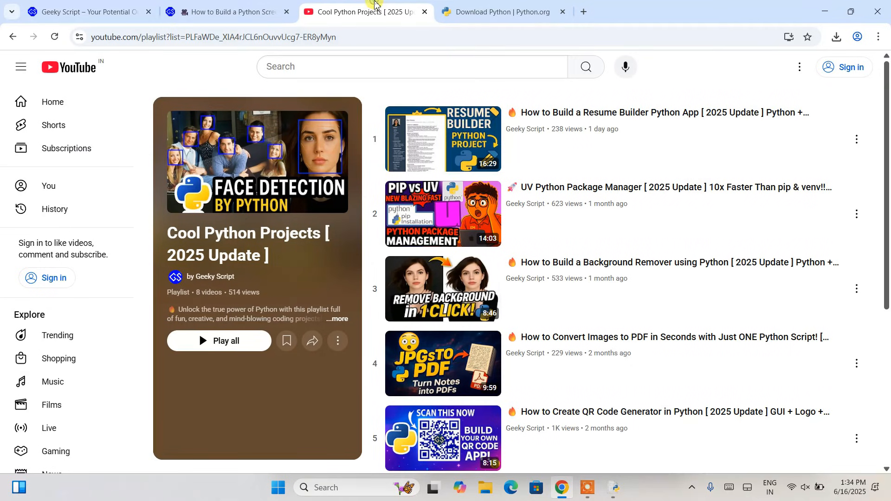
mouse_move(481, 185)
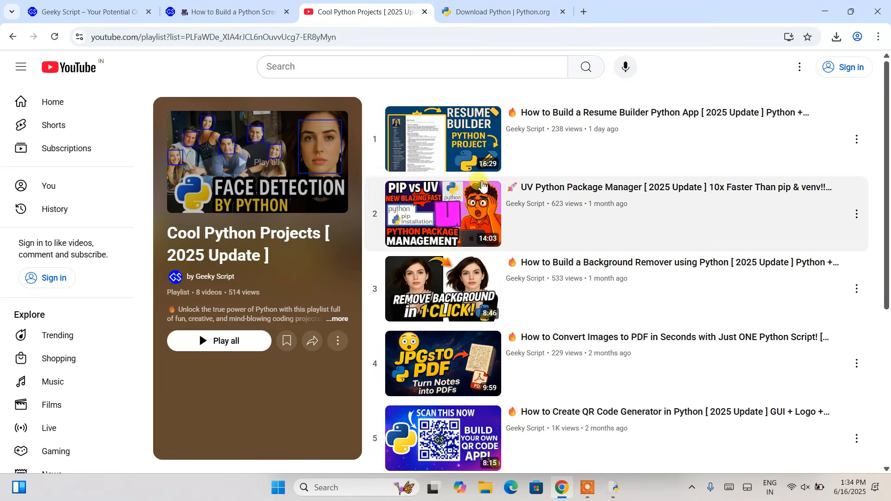
scroll(down, 3)
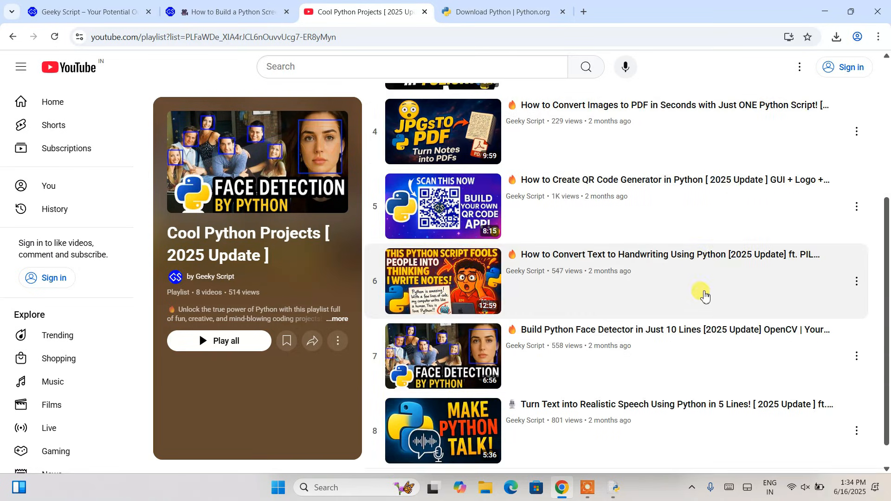
scroll(up, 3)
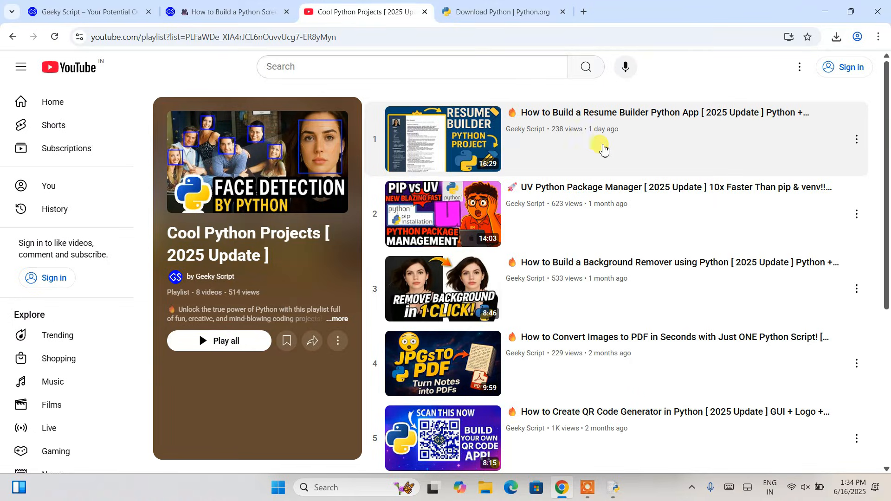
mouse_move(598, 116)
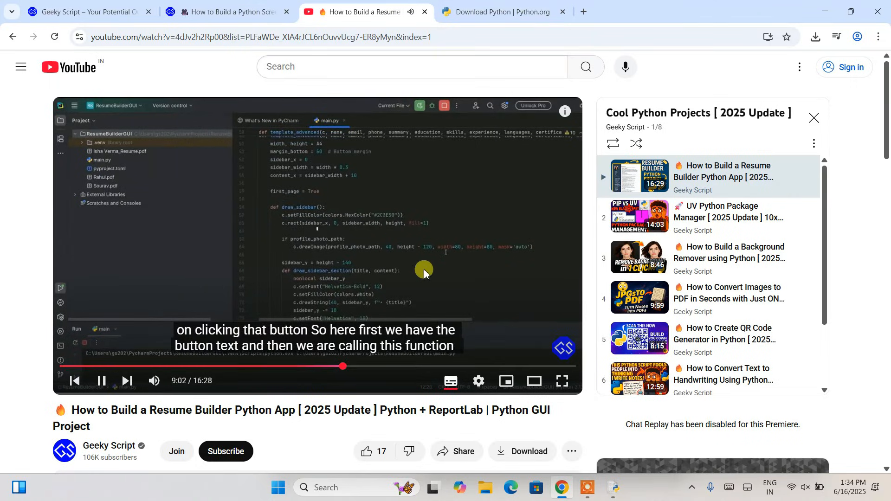
Switch to the Geeky Script tab and browse its home page
click(225, 11)
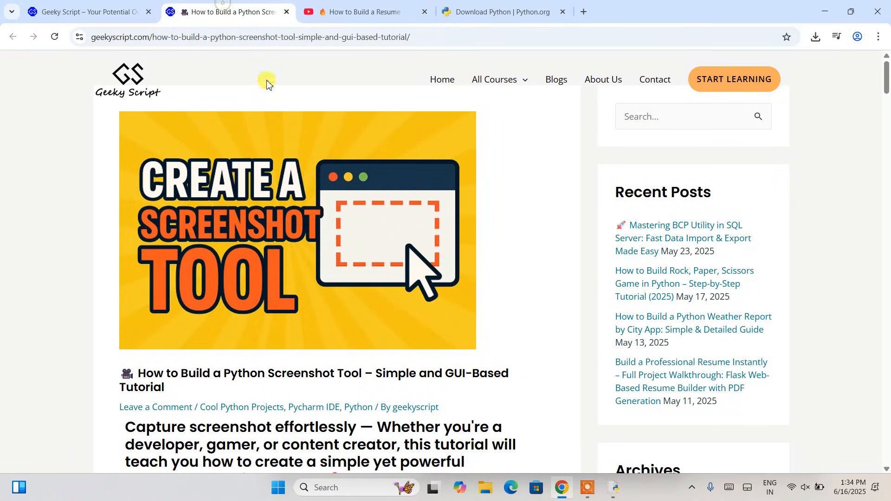
scroll(down, 3)
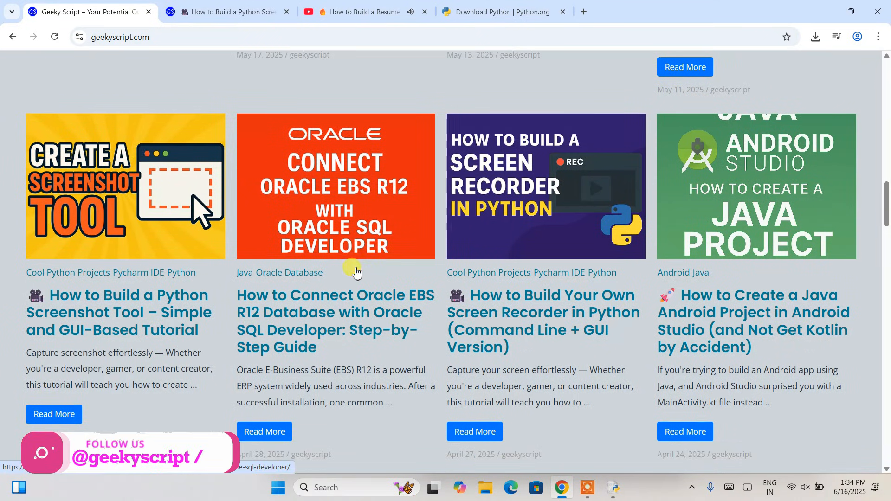
scroll(up, 3)
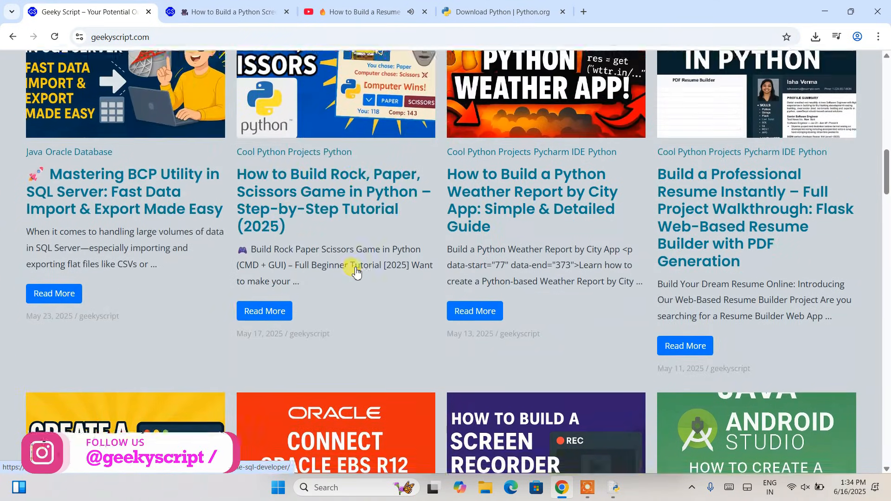
scroll(up, 3)
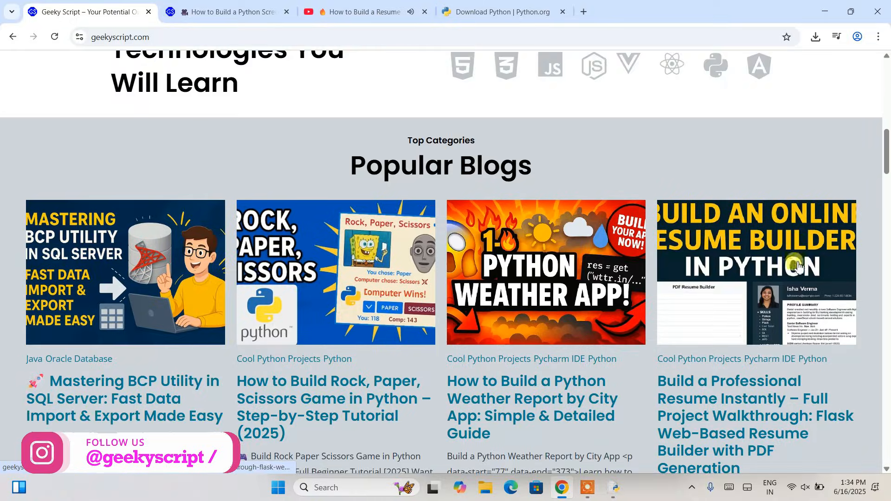
Read the 'Build a Professional Resume Instantly' article down to its form code walkthrough
click(756, 272)
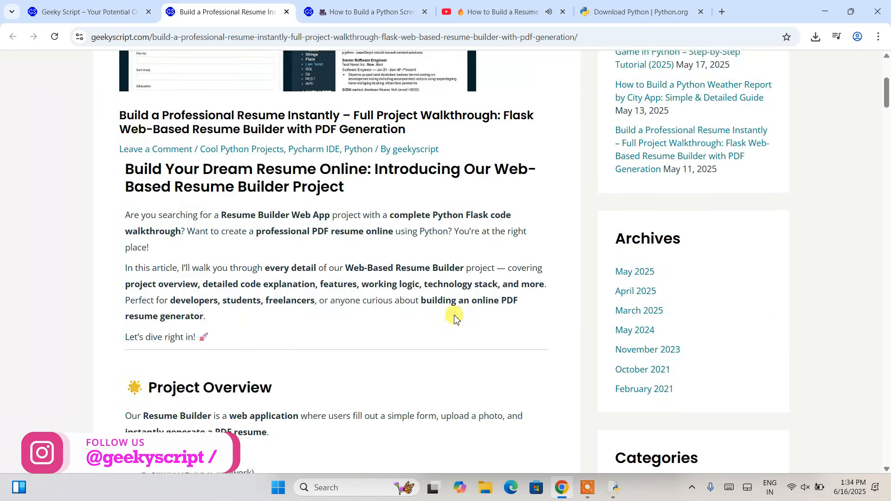
scroll(down, 3)
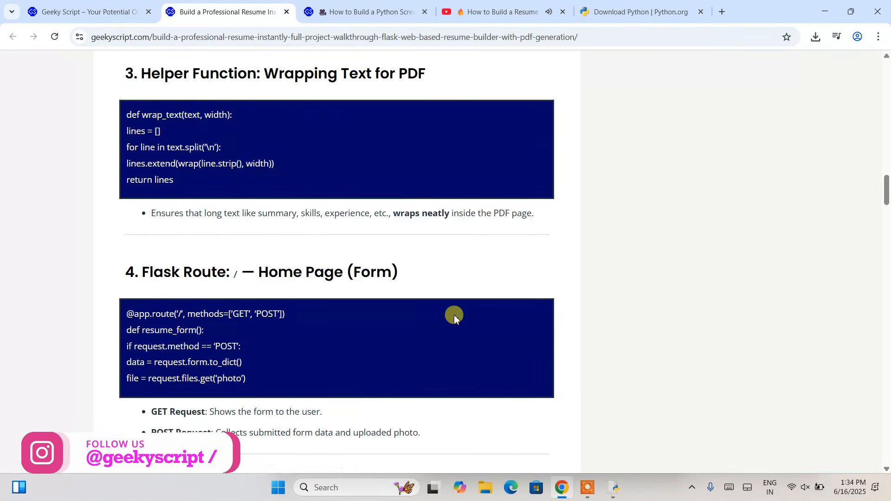
scroll(down, 3)
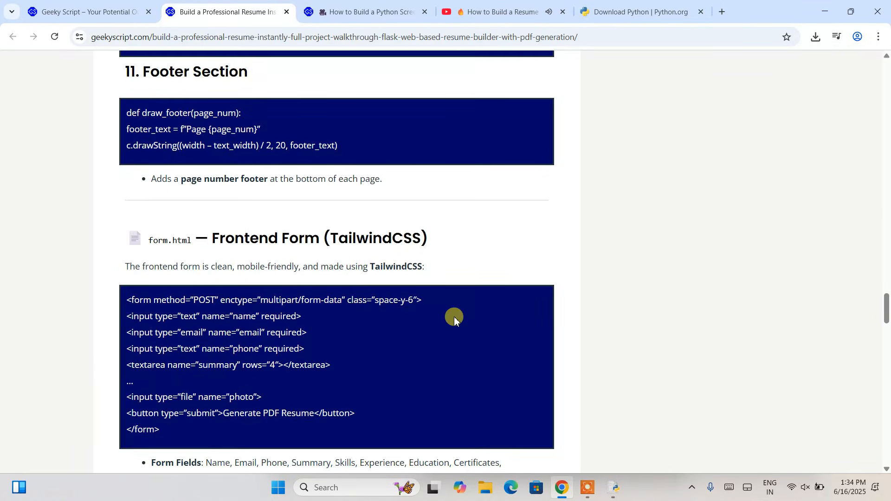
scroll(down, 3)
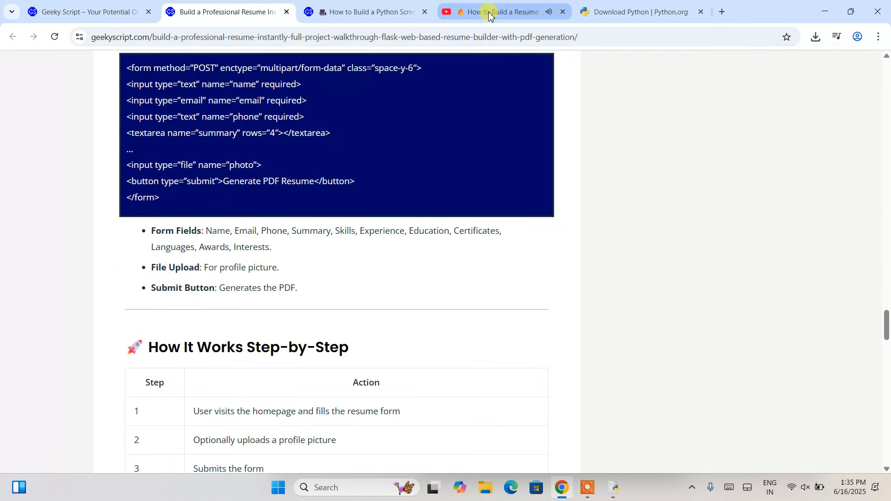
Go from the playing resume builder video to the Cool Python Projects playlist page and browse it
click(494, 11)
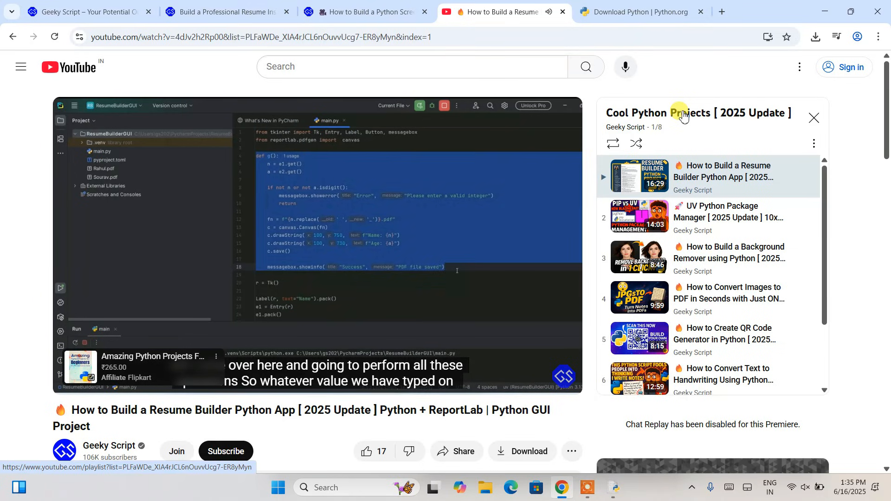
click(697, 112)
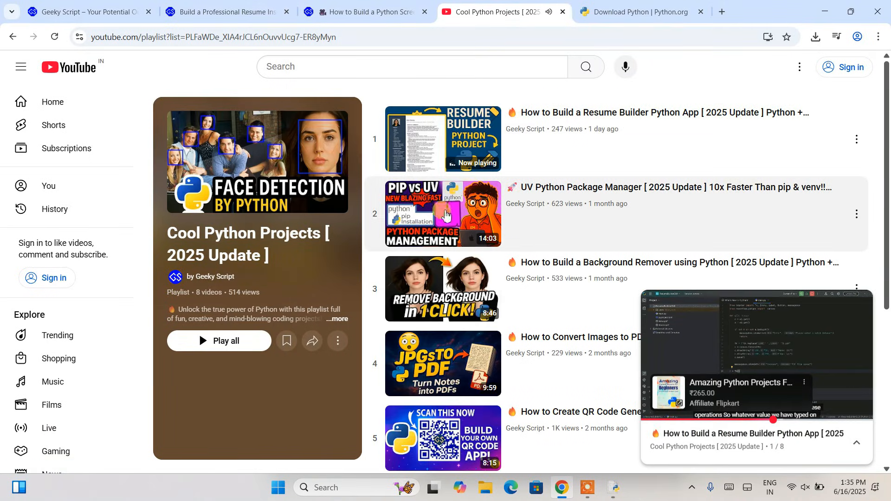
scroll(down, 3)
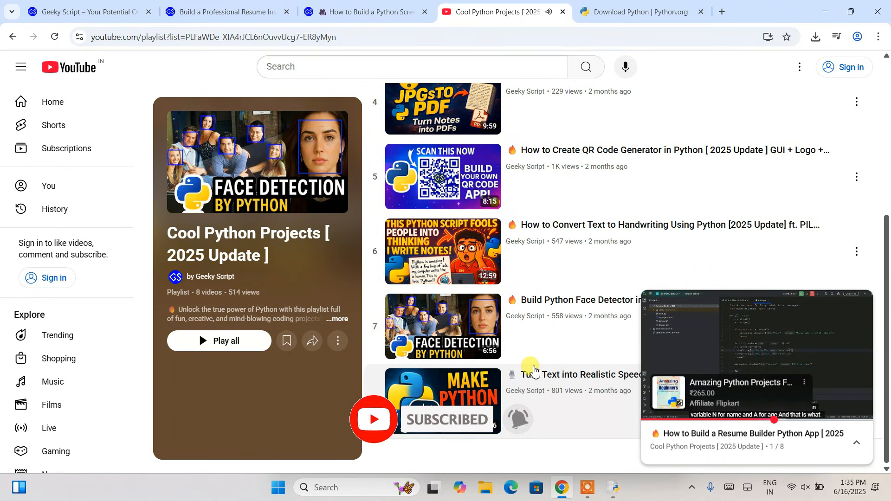
scroll(up, 3)
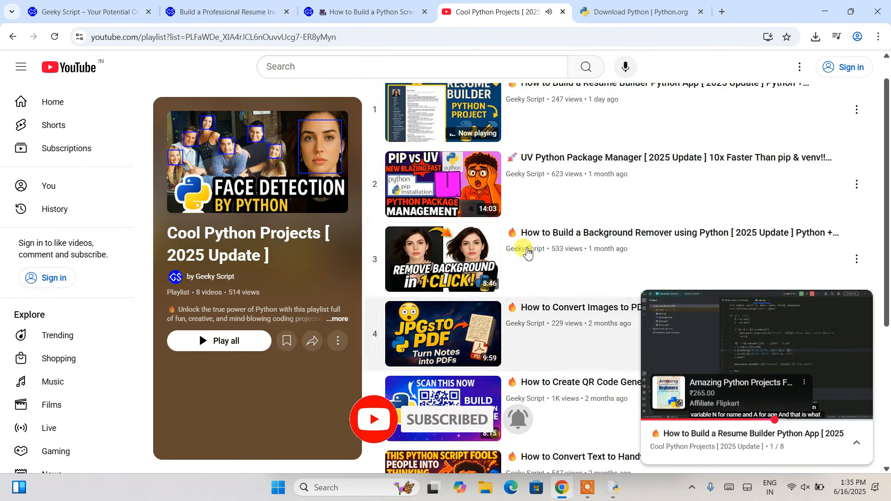
scroll(down, 3)
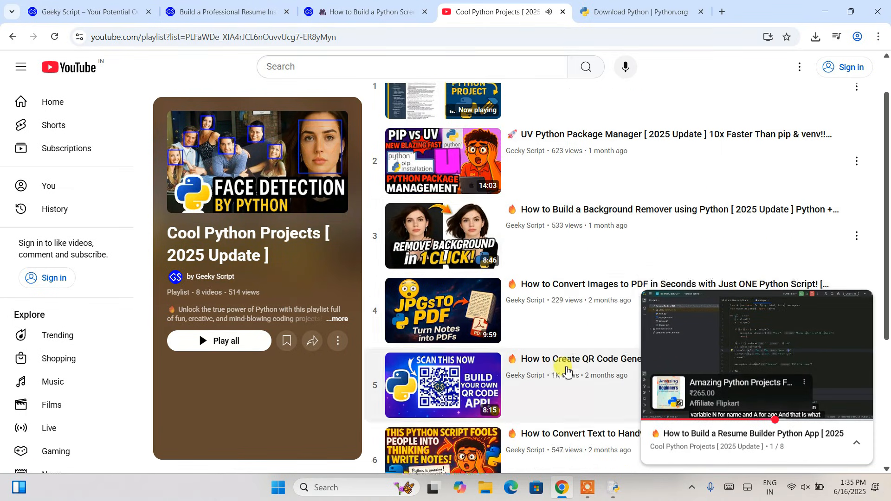